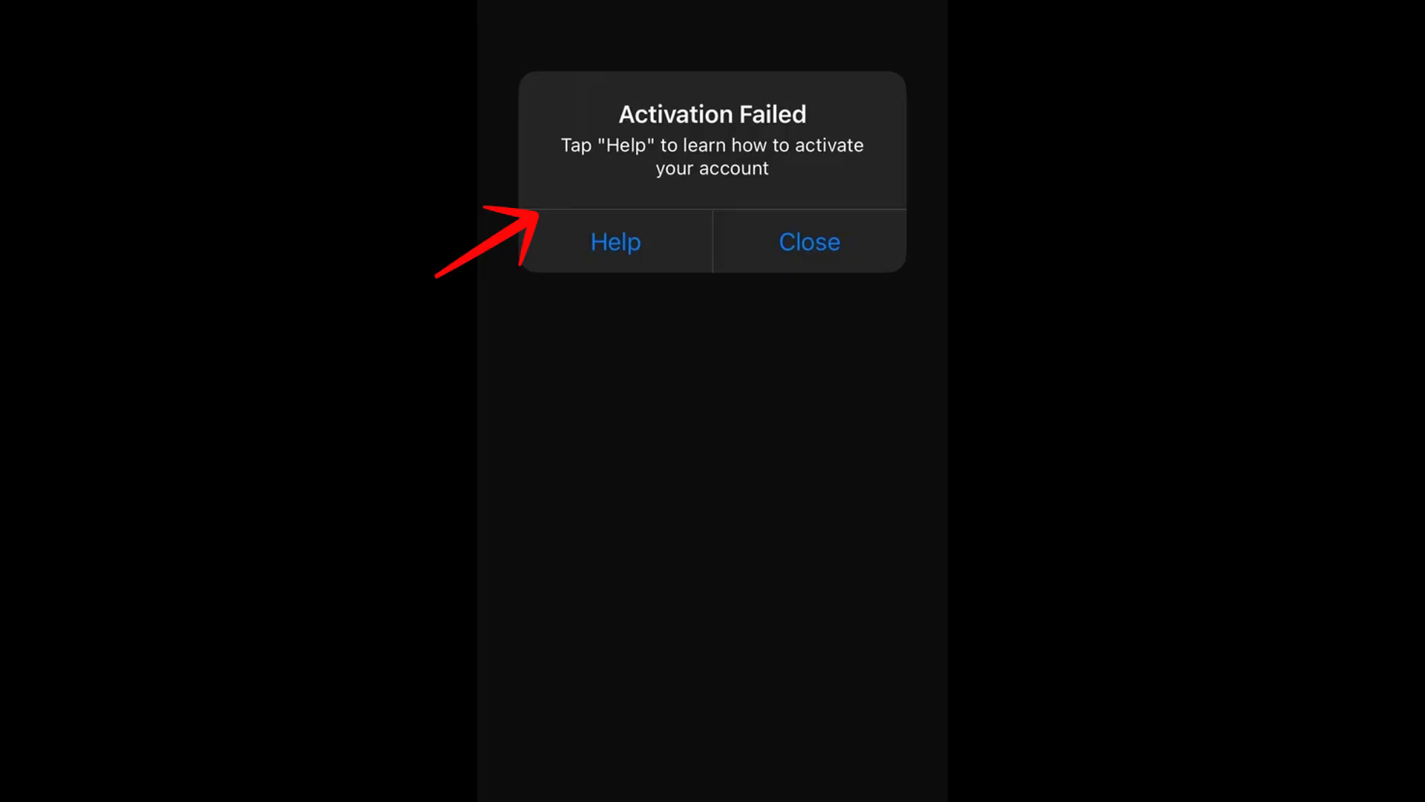
# Search Google Play for 'viber' to show the Rakuten Viber Messenger result with its update.
pyautogui.click(809, 240)
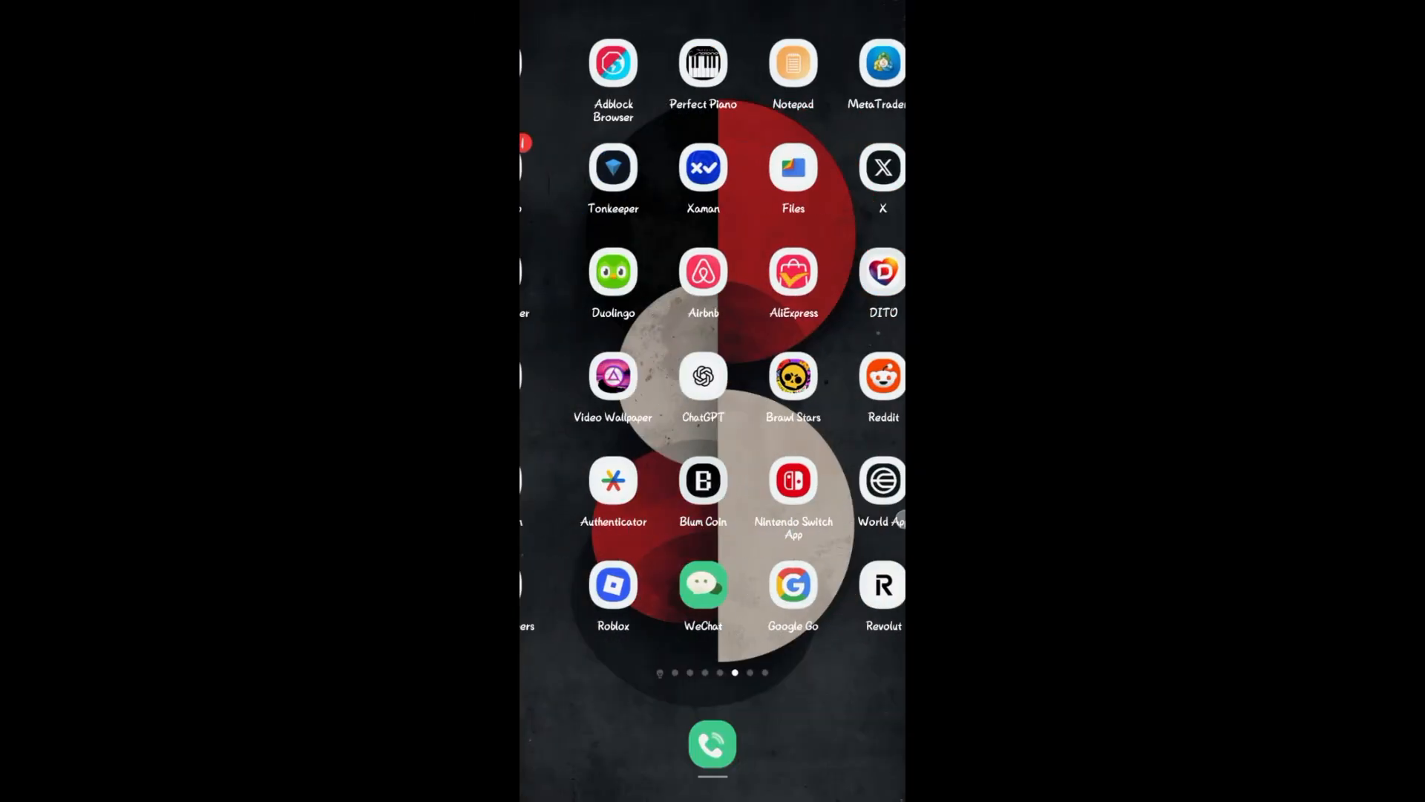
pyautogui.hscroll(-3)
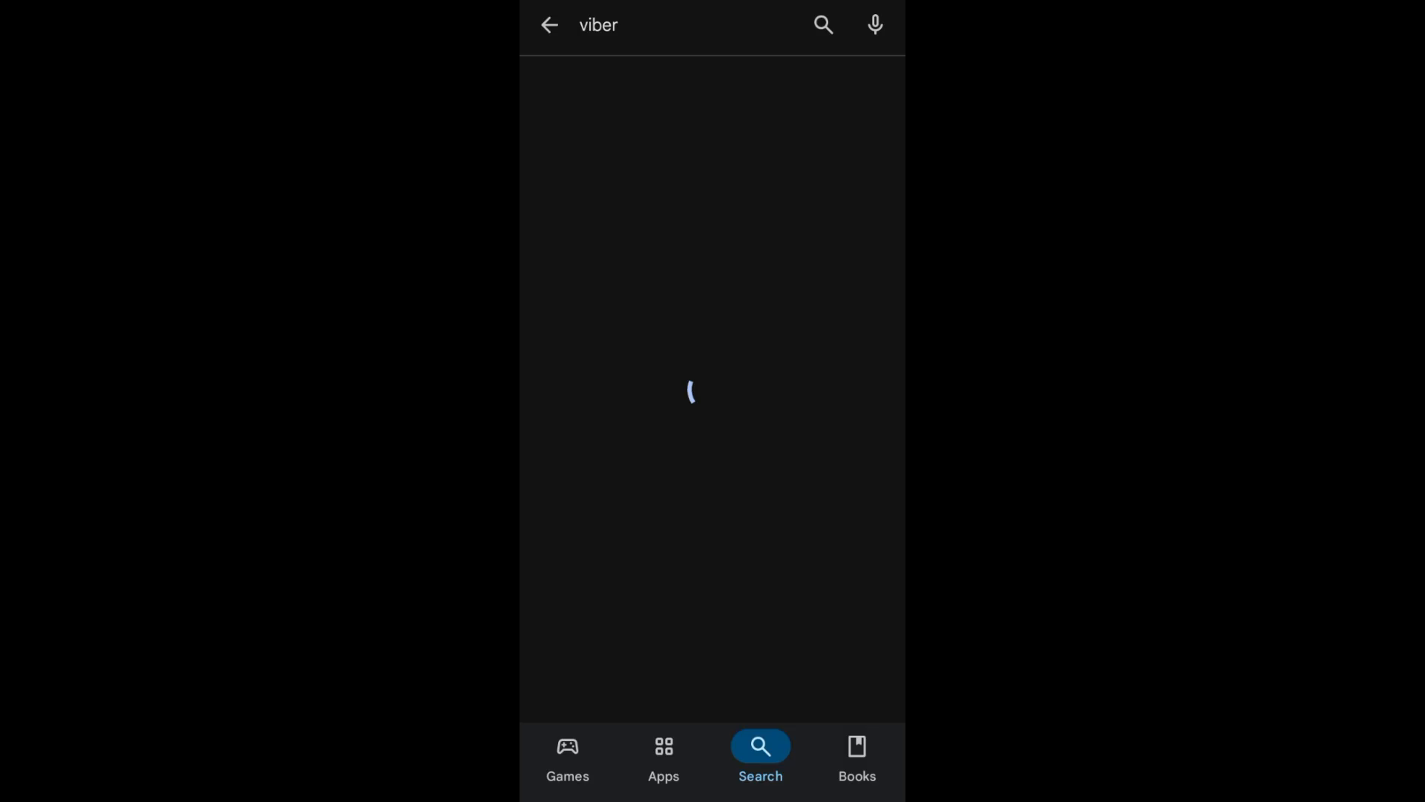
pyautogui.click(654, 24)
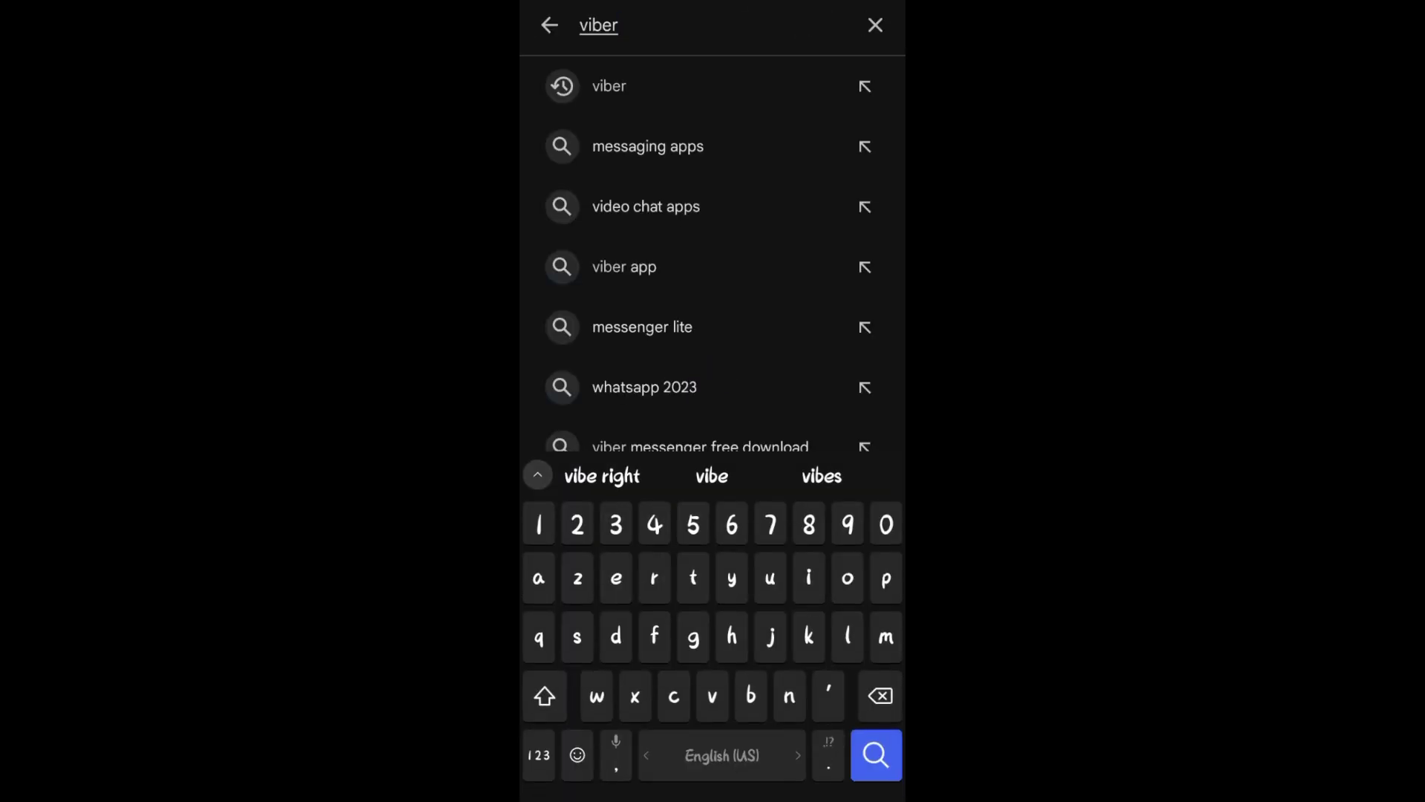
pyautogui.click(874, 754)
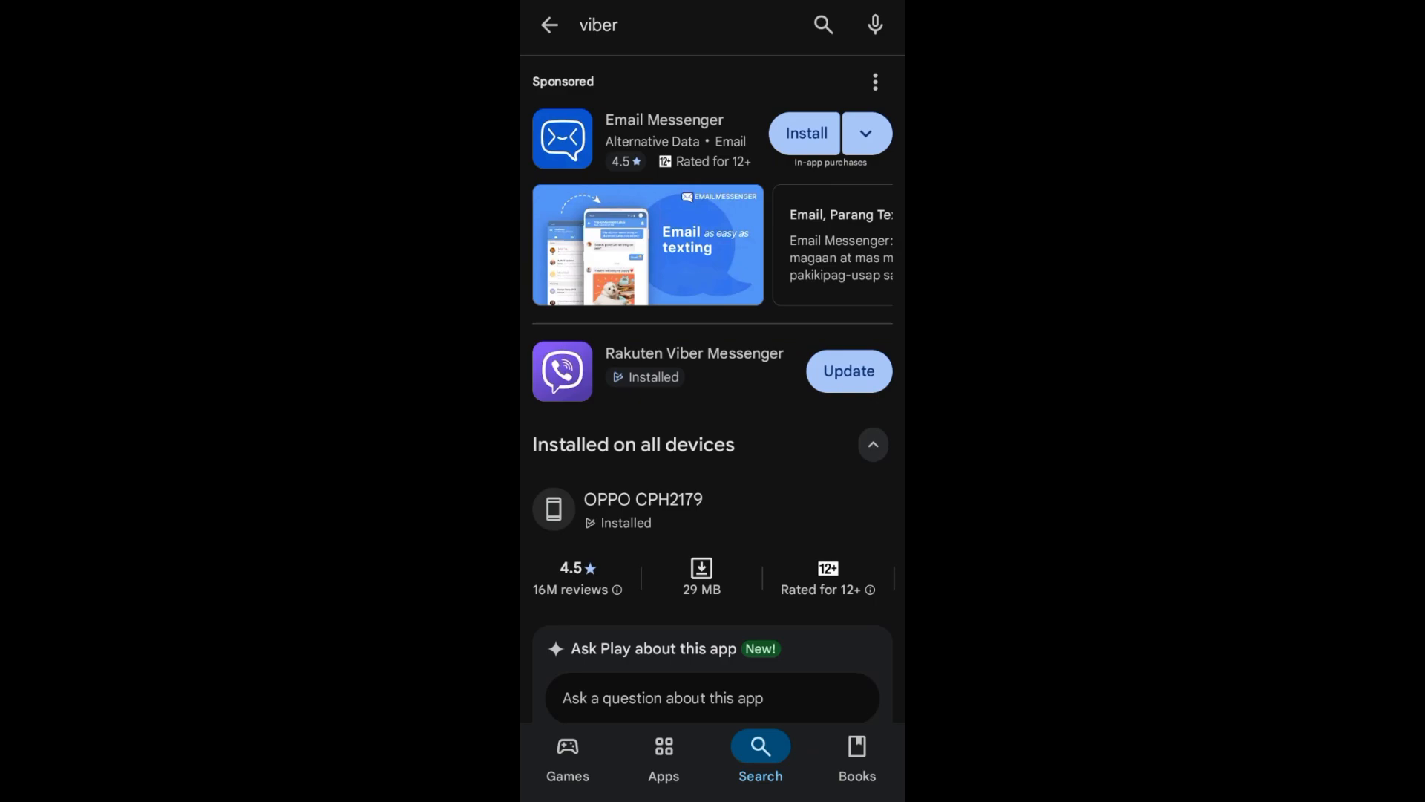
# Leave Play Store, swipe through the home screens and launch Viber to its chats list.
pyautogui.click(847, 370)
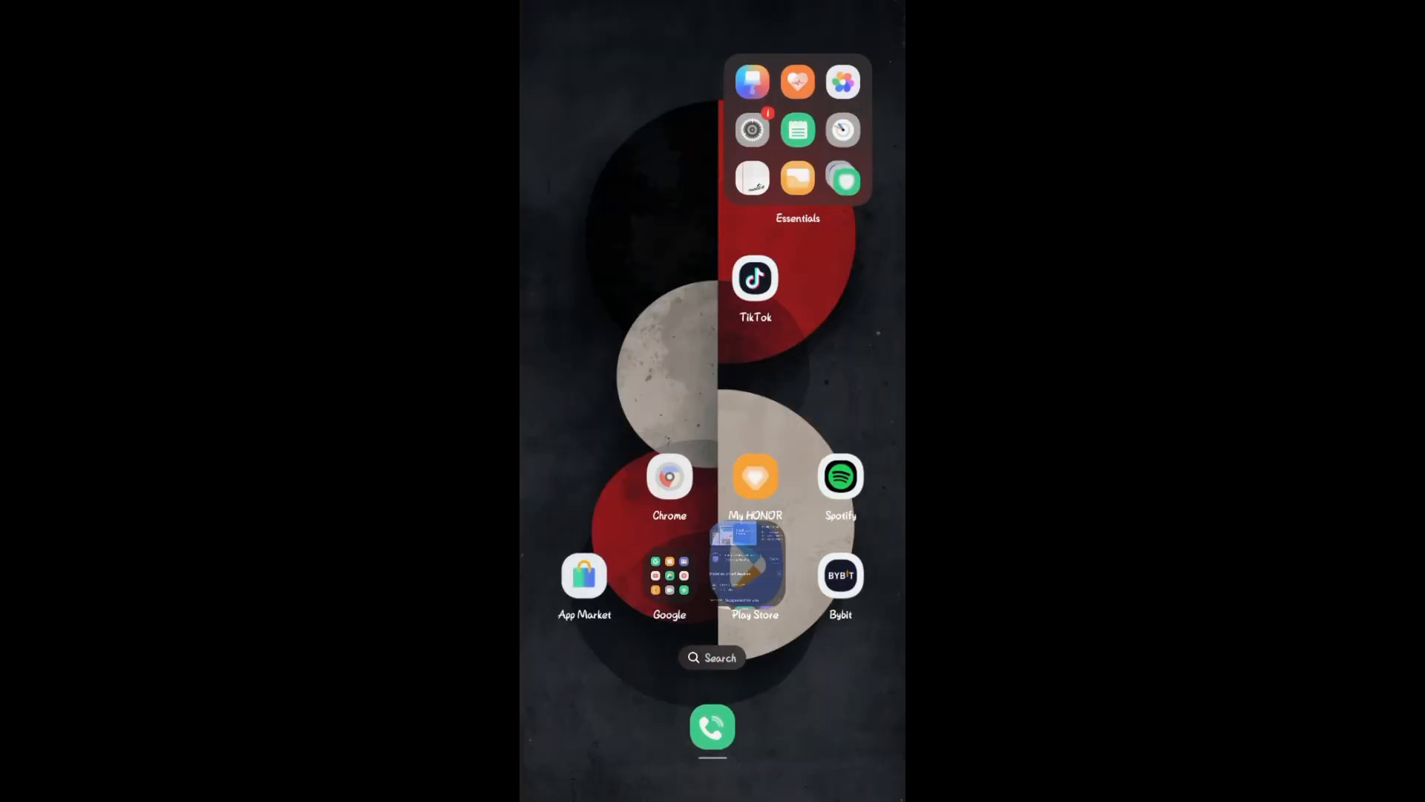
pyautogui.hscroll(-3)
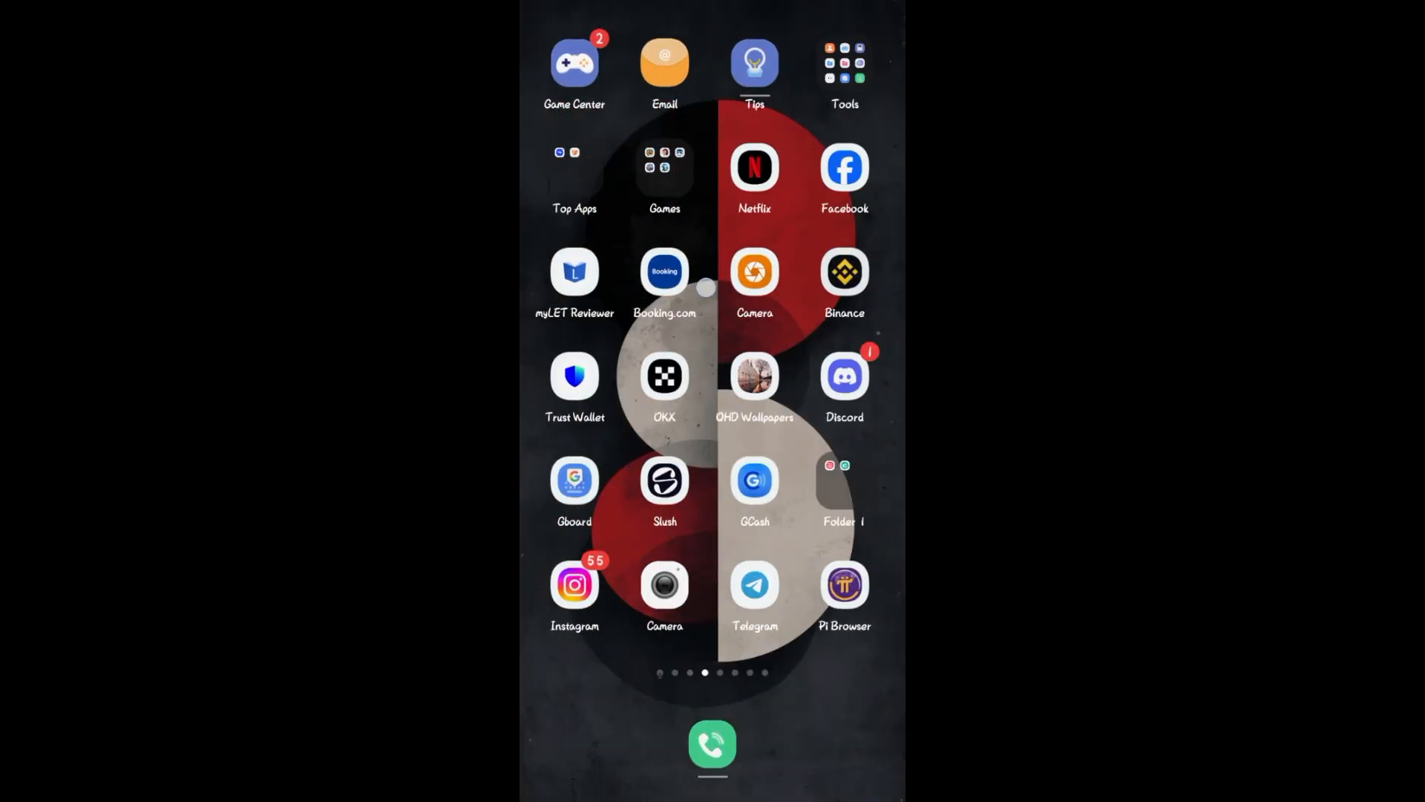
pyautogui.hscroll(-3)
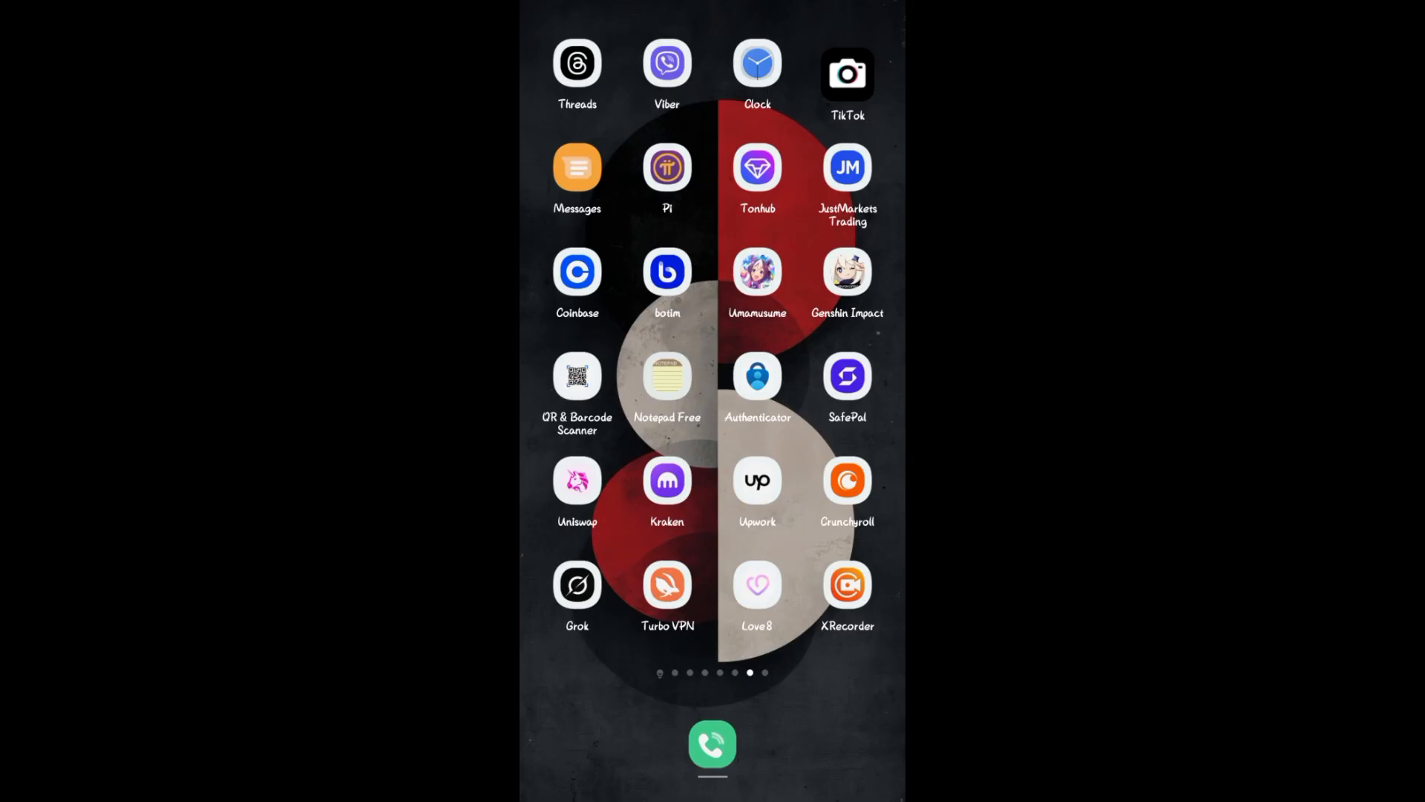
pyautogui.click(667, 62)
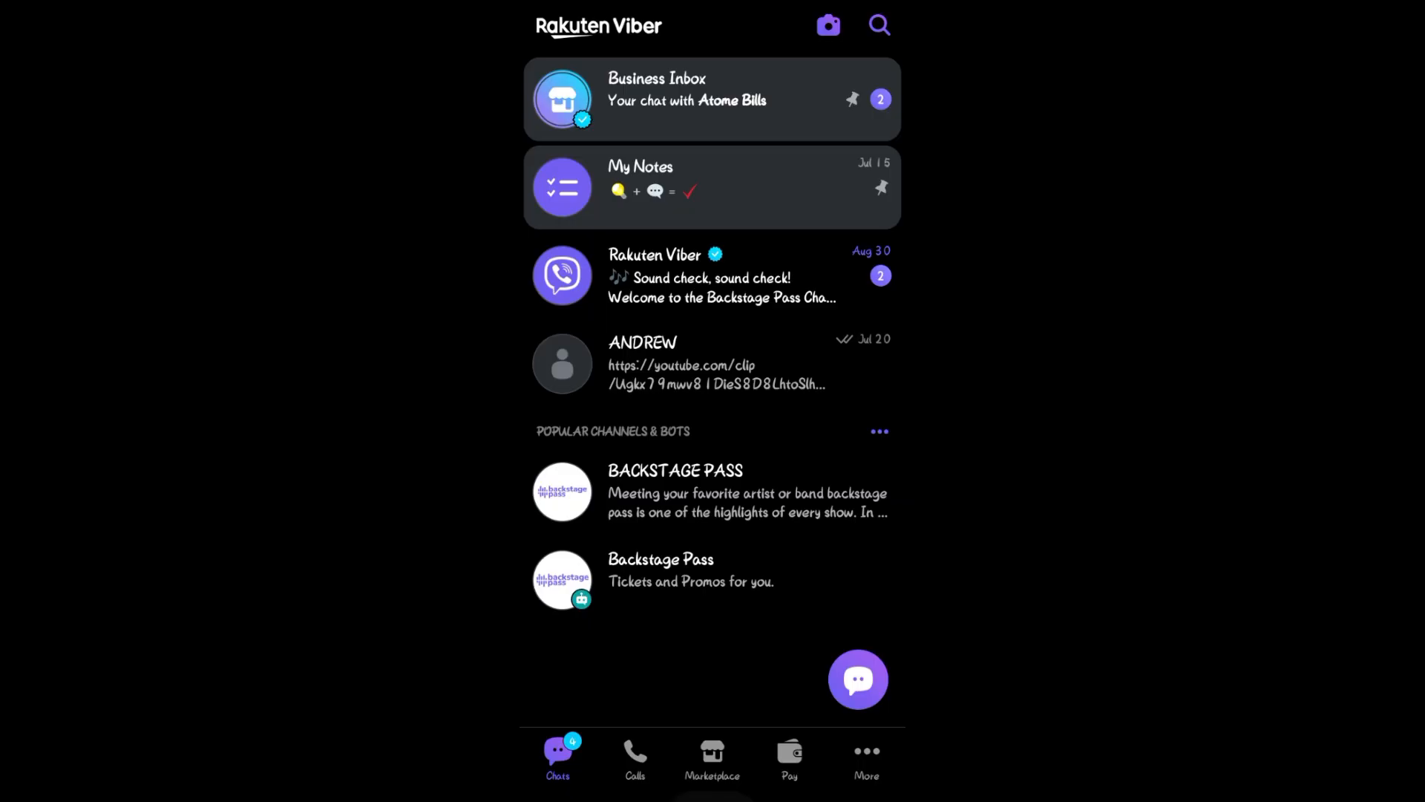
# Go to the home screen and open Viber's App info page (version 25.7.2.0, 191 MB).
pyautogui.press('home')
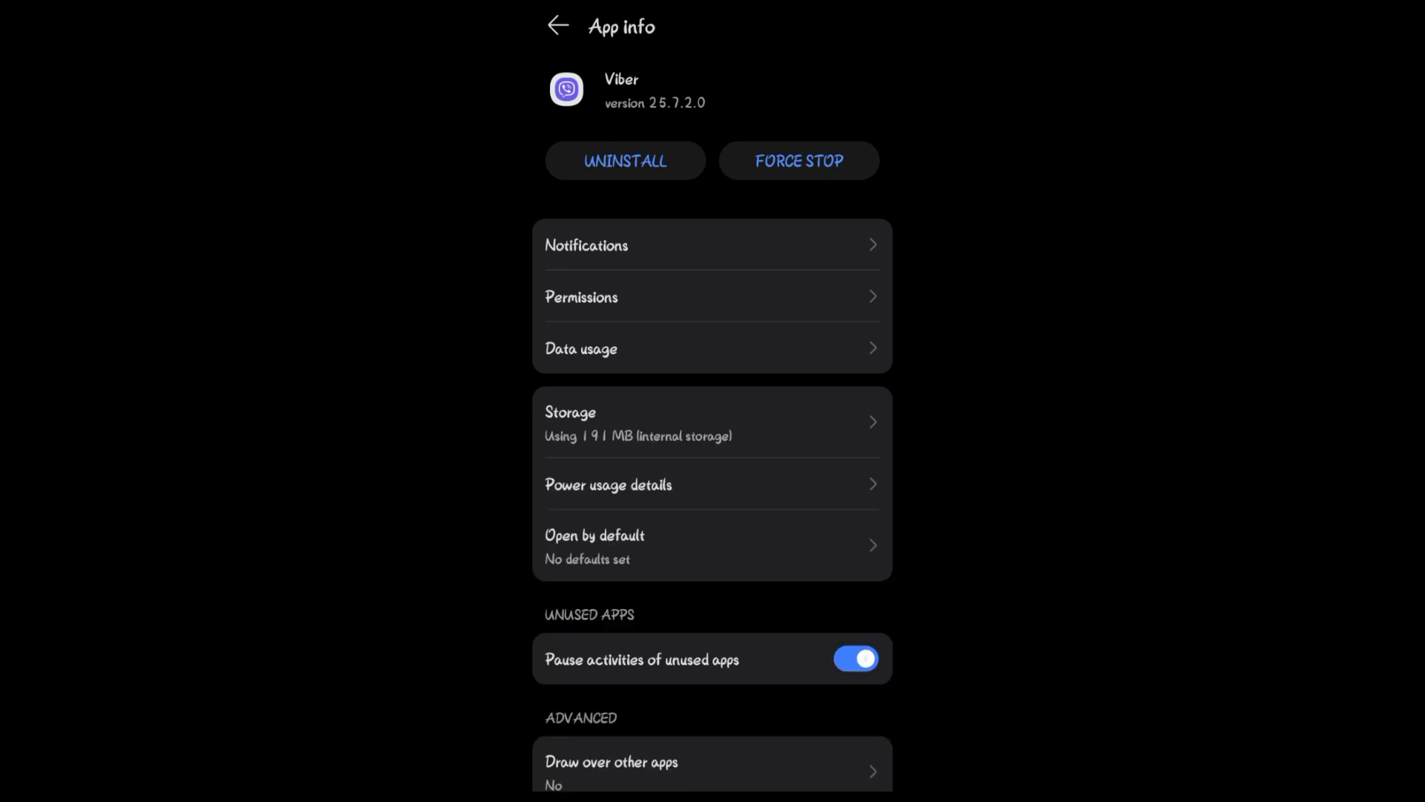
# Clear Viber's cache to 0 B in Storage, then go back to App info.
pyautogui.click(712, 421)
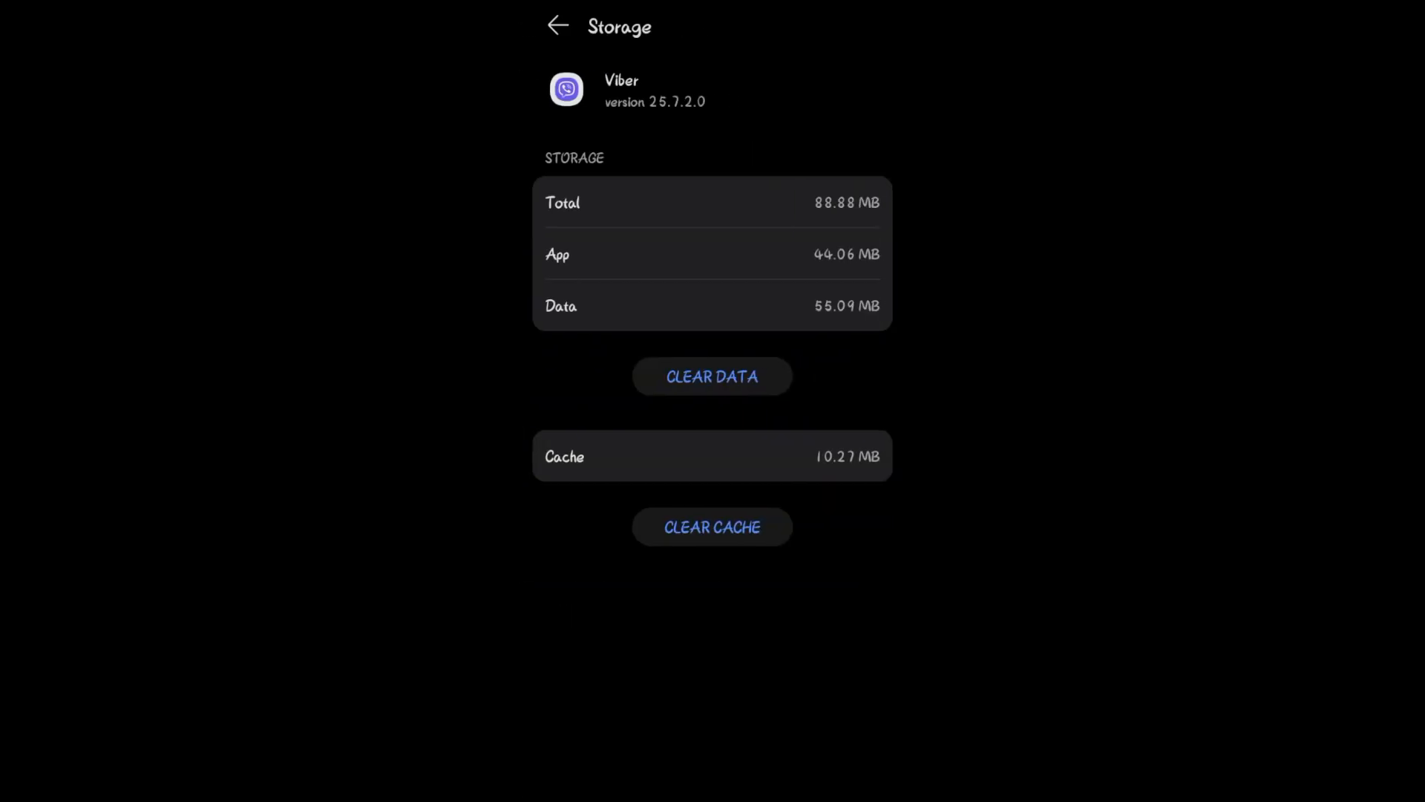
pyautogui.click(713, 526)
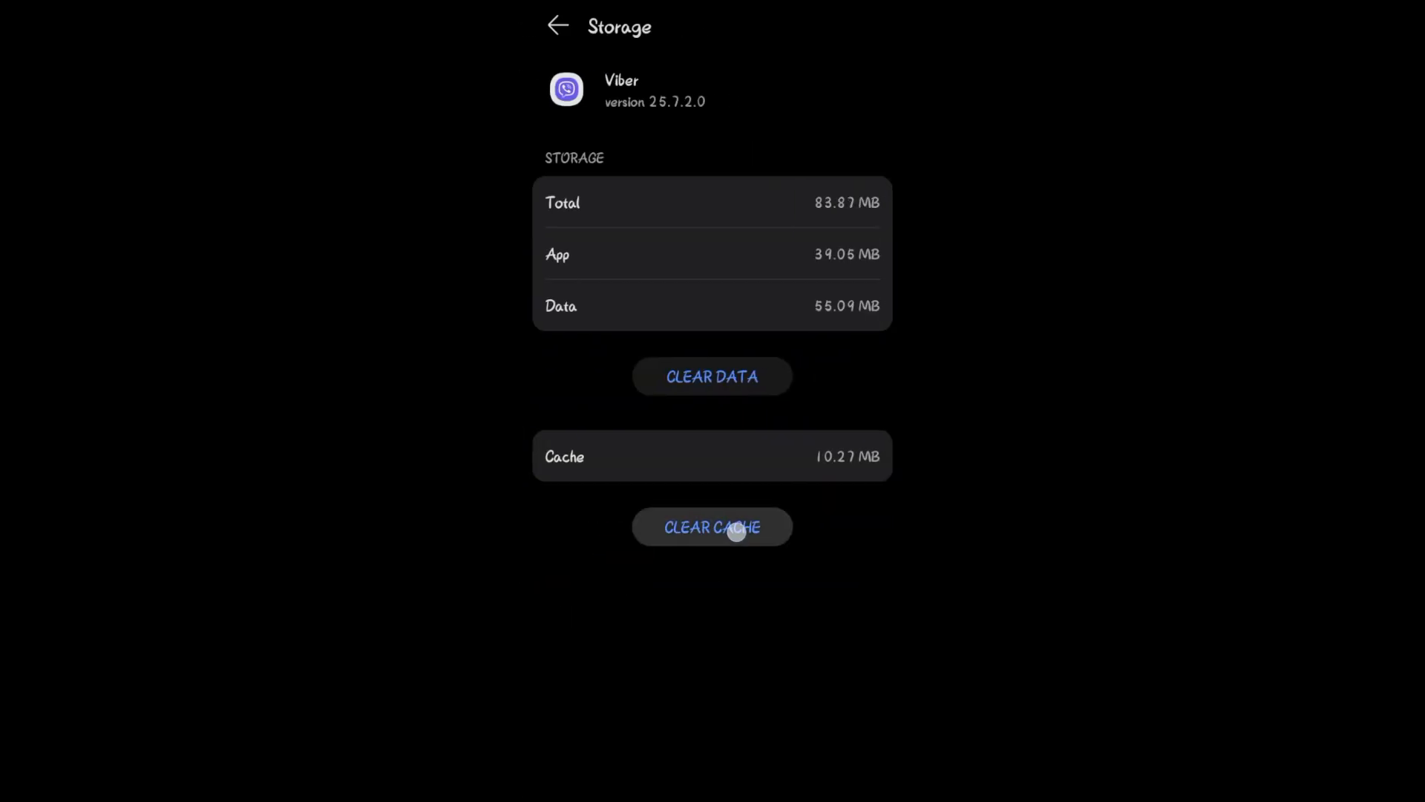
pyautogui.click(712, 527)
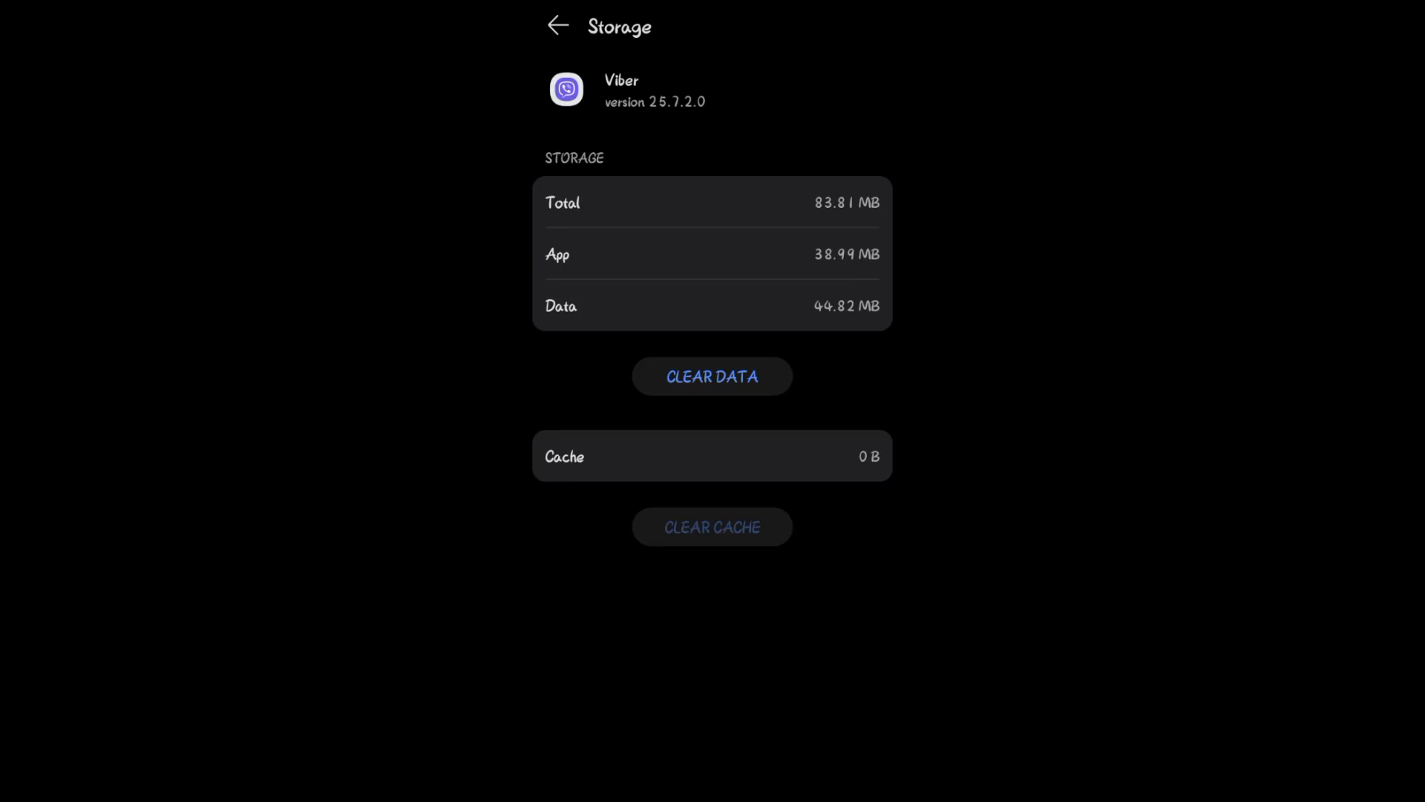
pyautogui.click(557, 25)
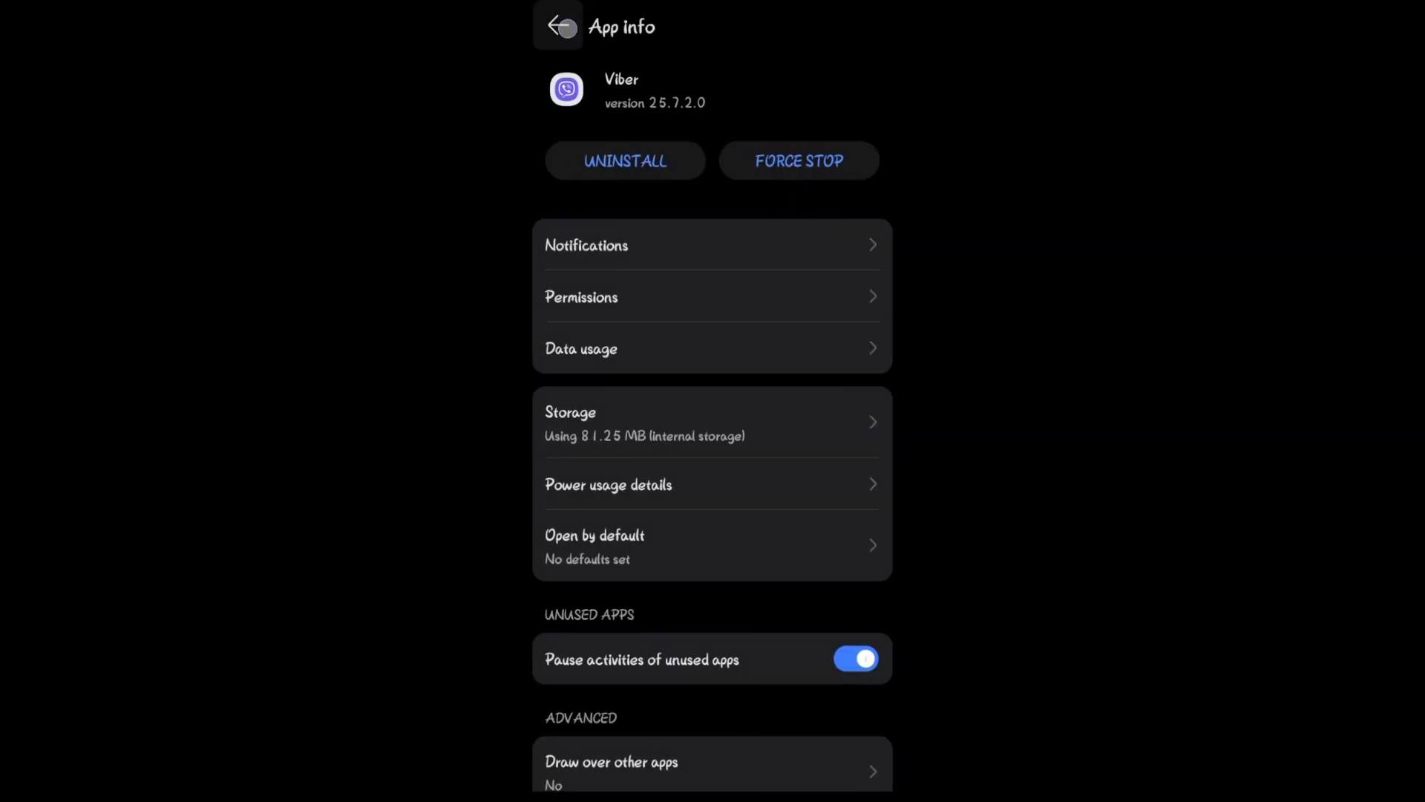
# From the home screen, choose Uninstall on Viber and confirm removal.
pyautogui.click(559, 25)
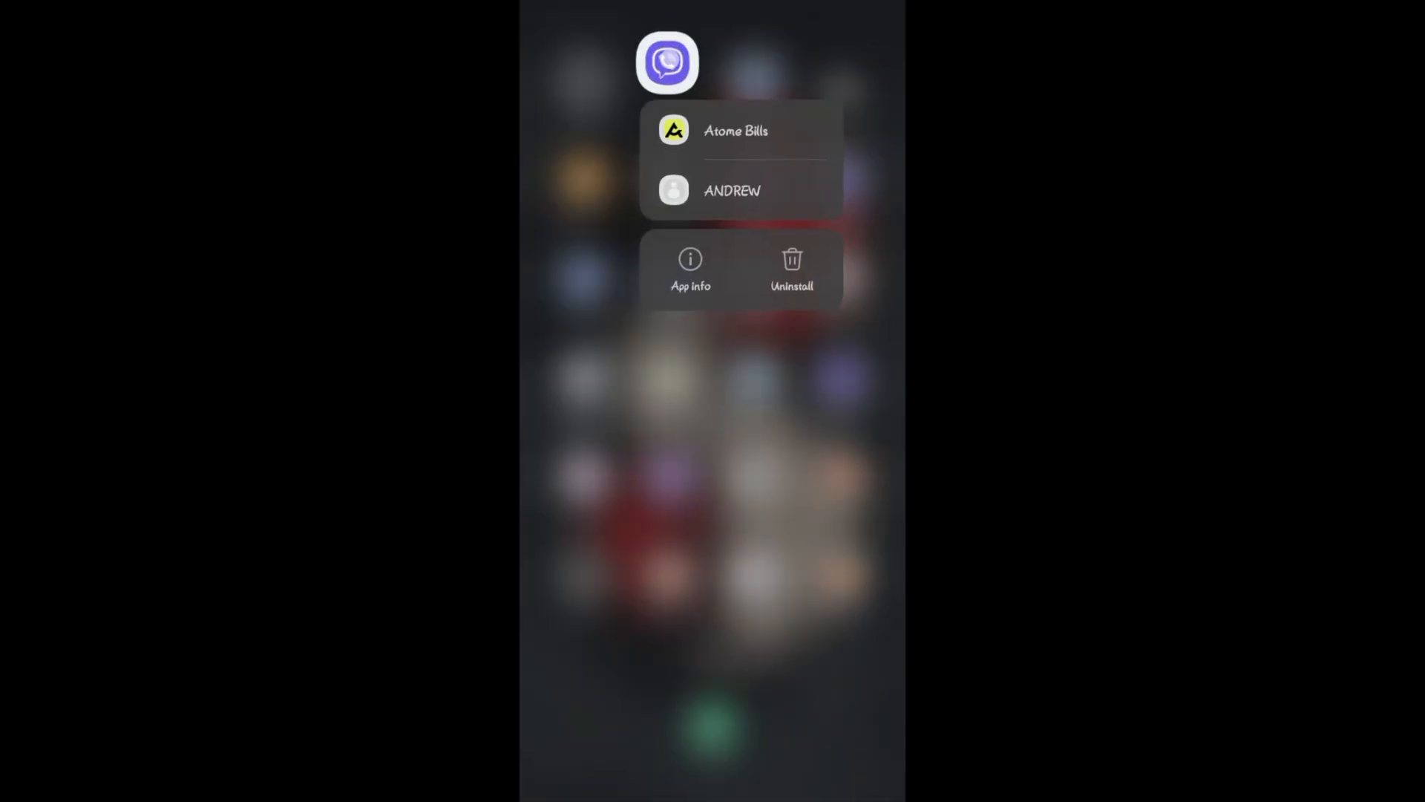
pyautogui.click(790, 268)
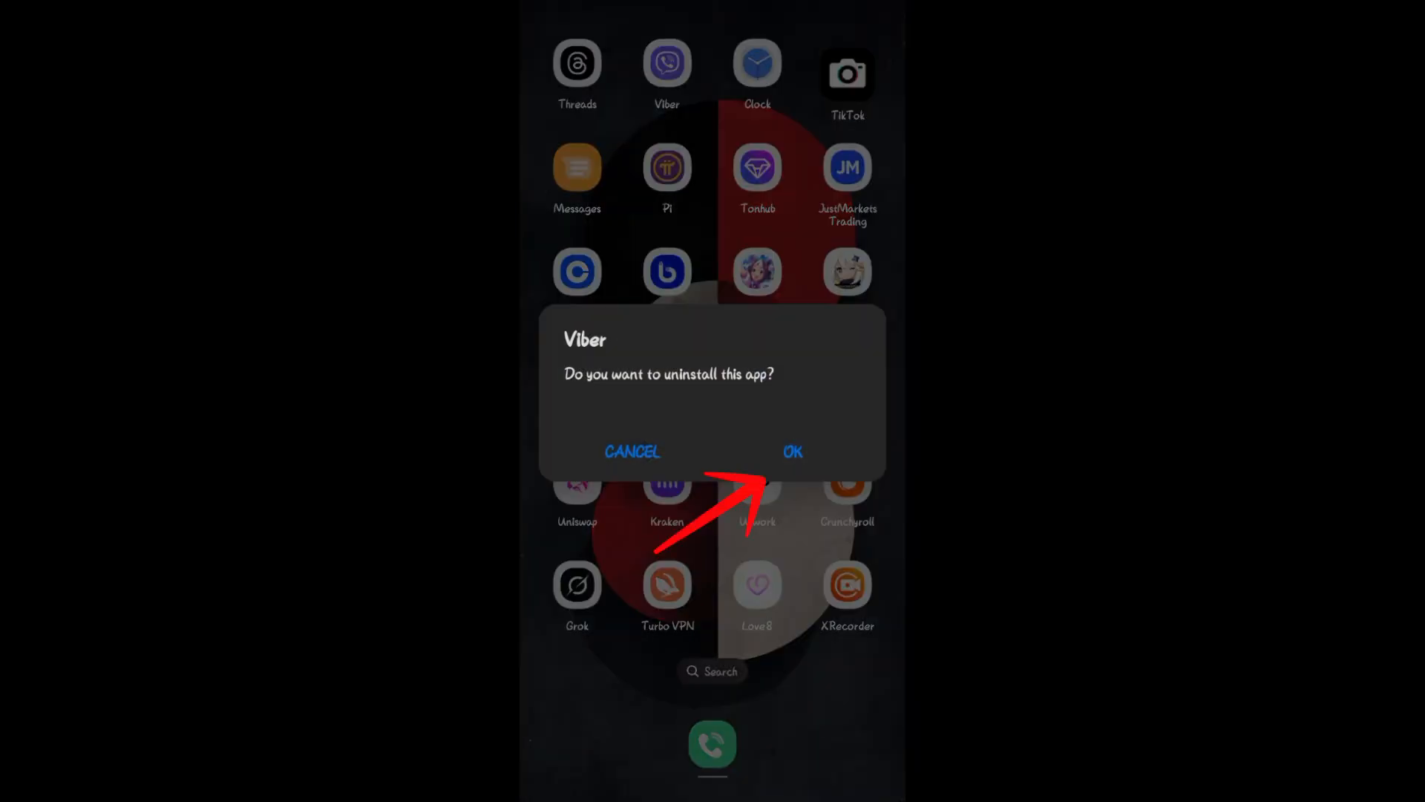
pyautogui.click(631, 452)
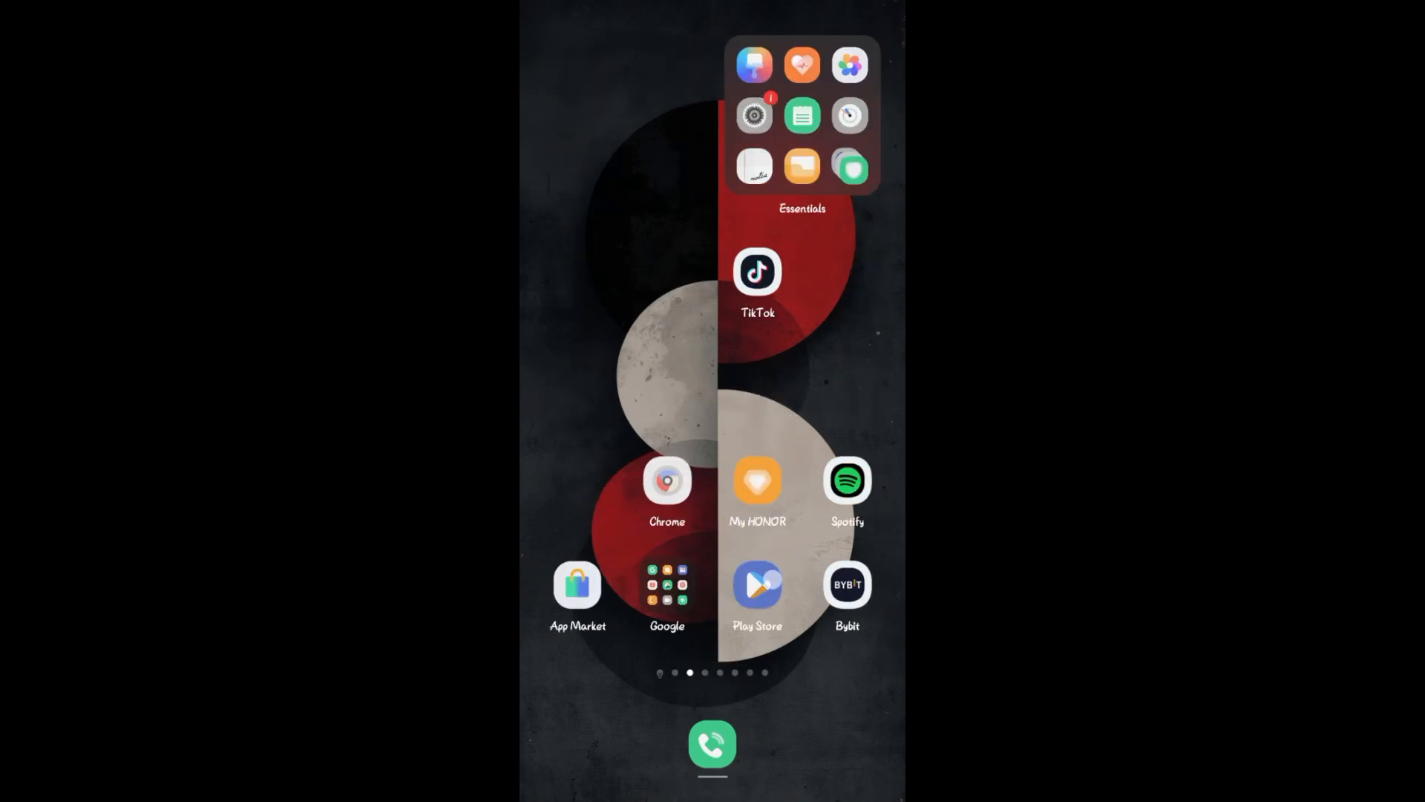
# Reinstall Viber from Play Store and launch it to the phone-number setup screen.
pyautogui.click(758, 584)
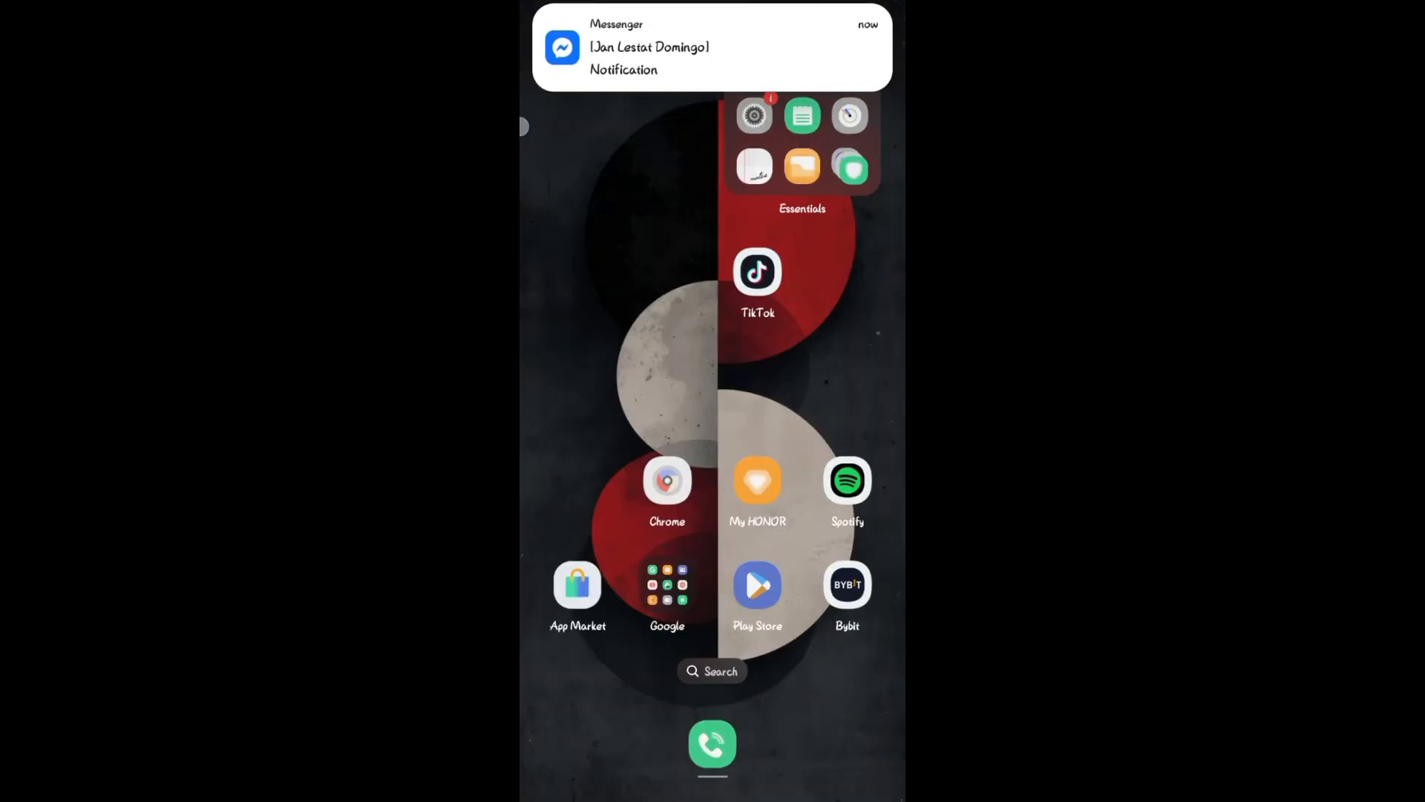
pyautogui.hscroll(-3)
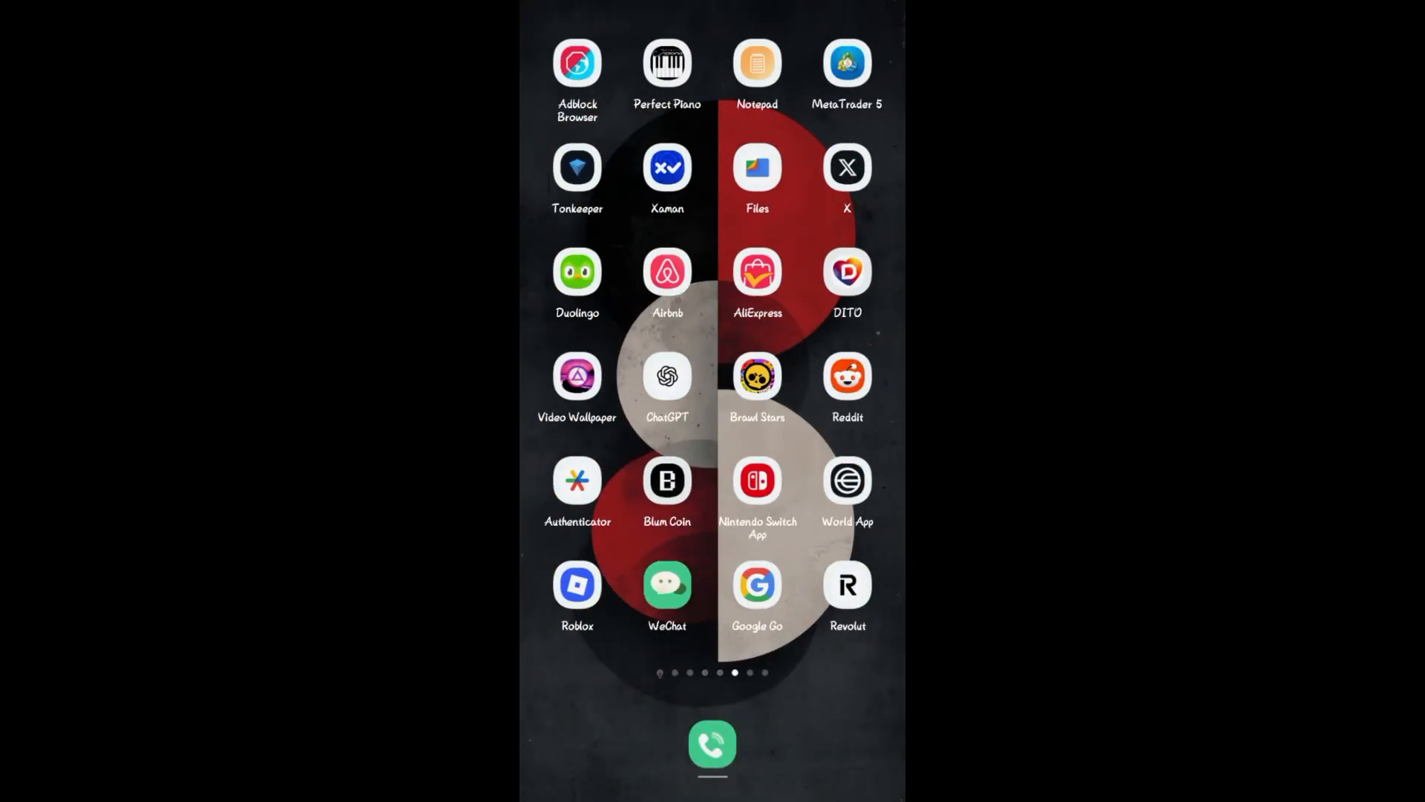
pyautogui.click(712, 744)
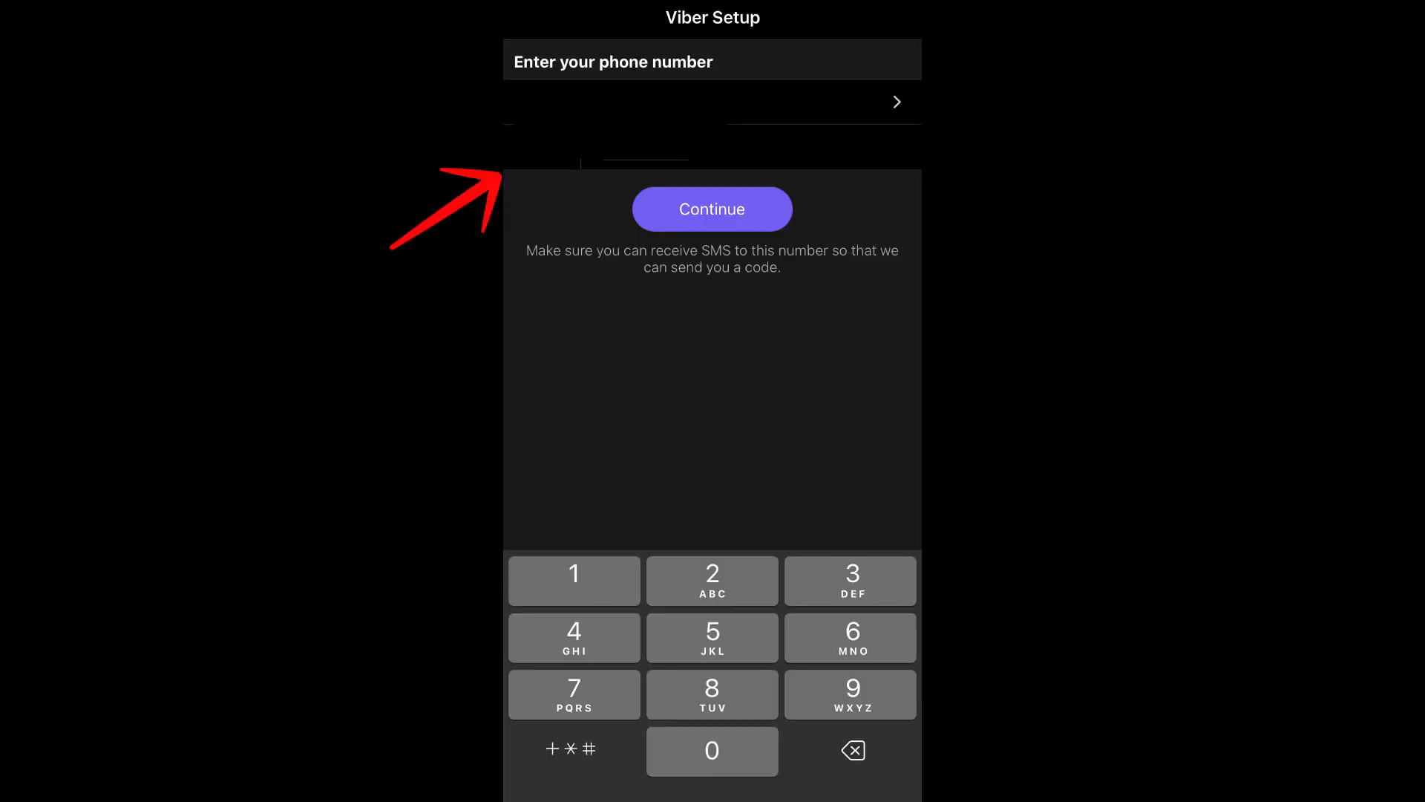